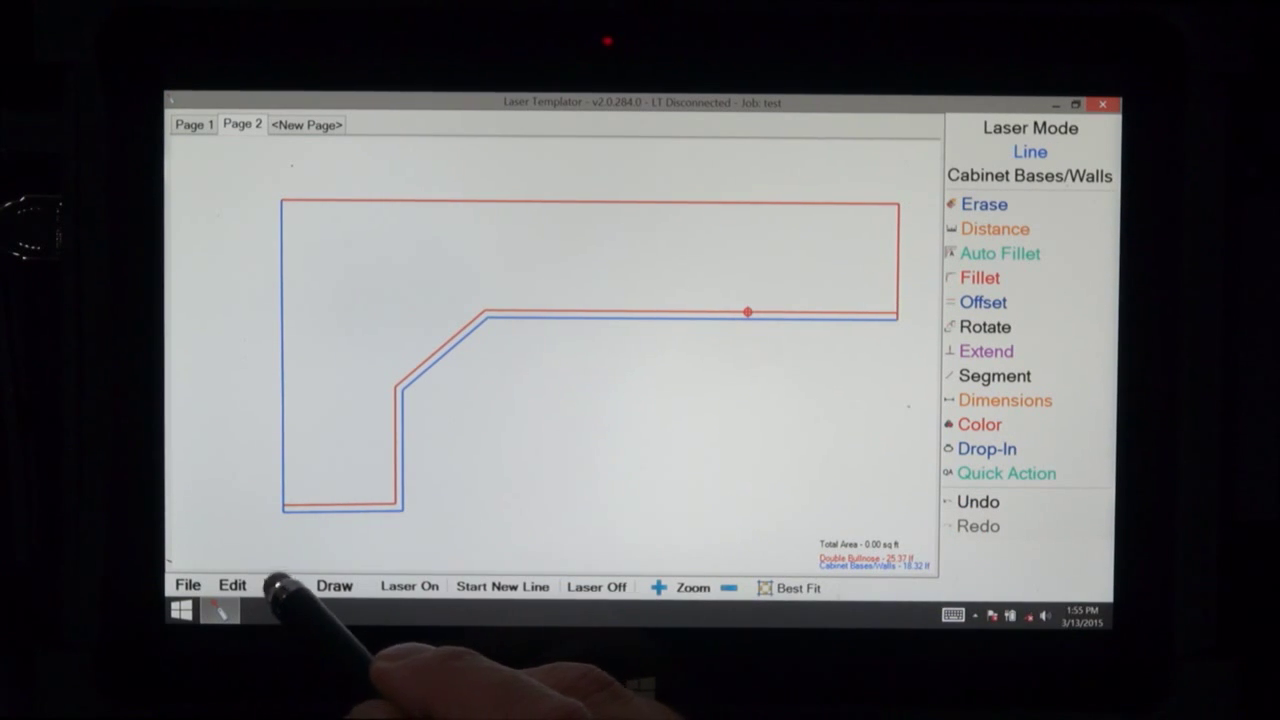
Mark a zoom box around the top-left corner where the red and blue edge lines meet
left_click(280, 584)
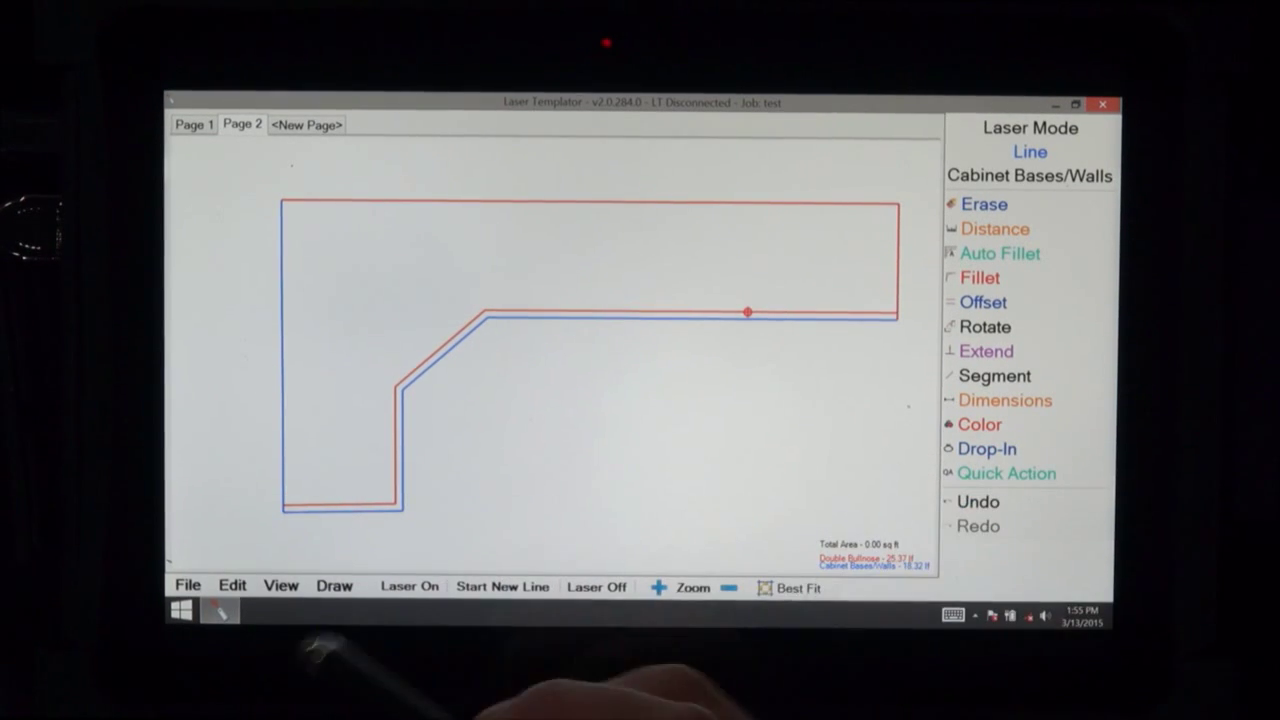
left_click(280, 584)
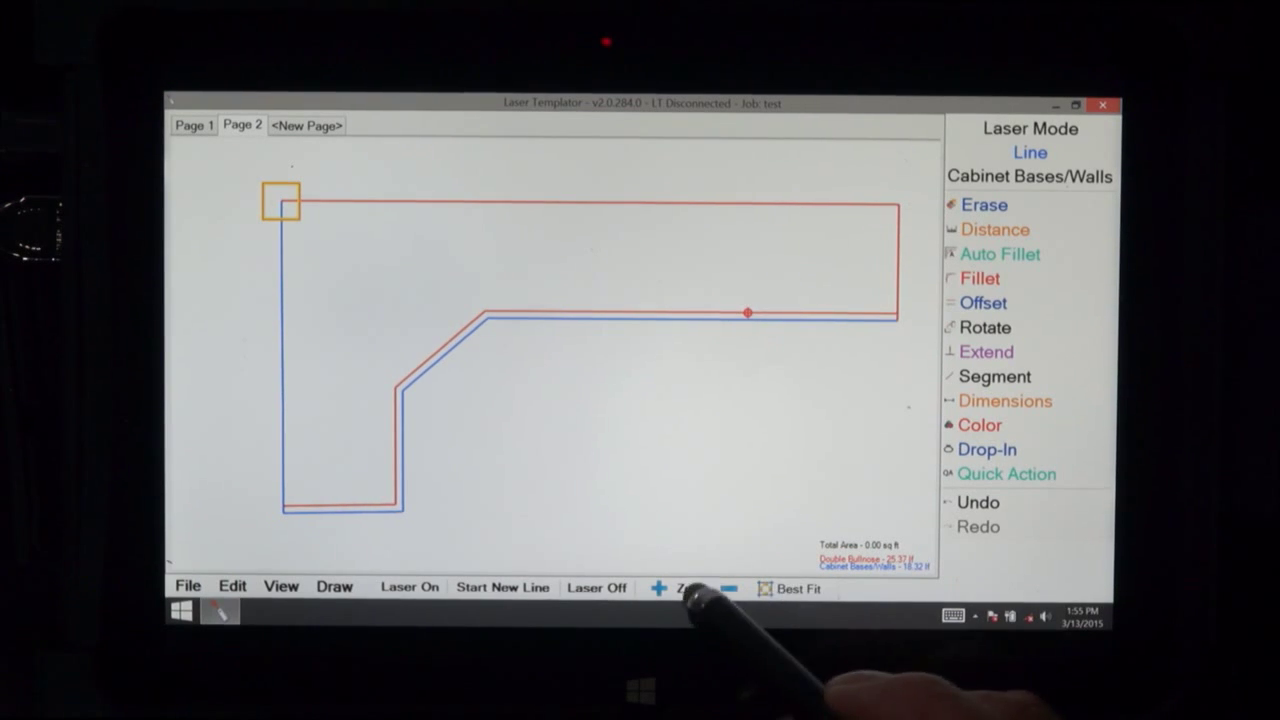
Magnify the tiny corner break and bring up the Fillet settings for a Sharp Corner repair
left_click(684, 588)
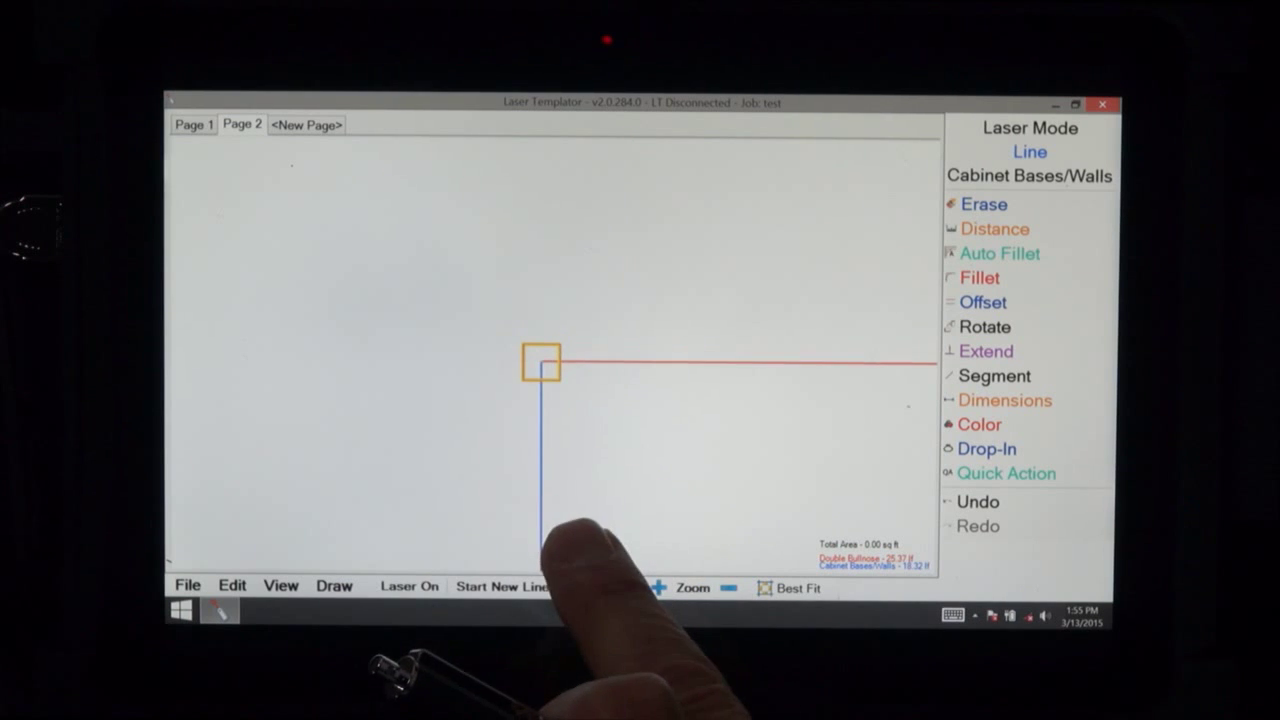
left_click(408, 586)
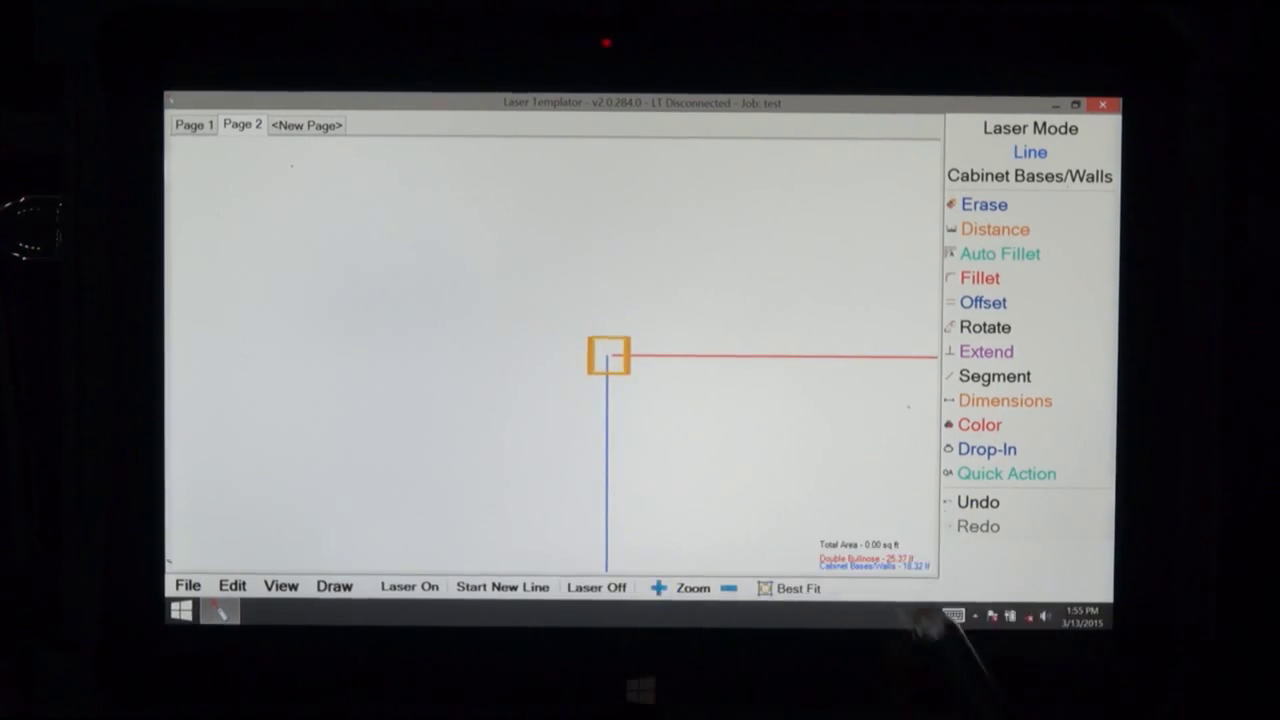
left_click(978, 278)
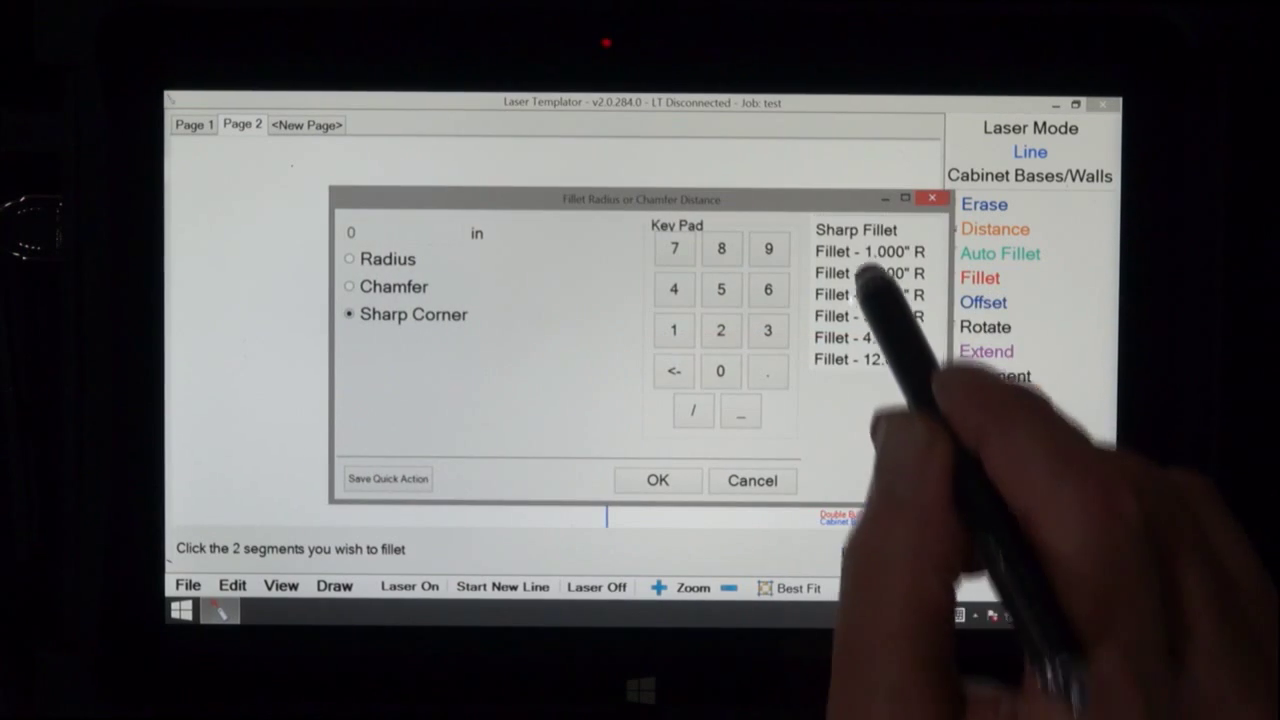